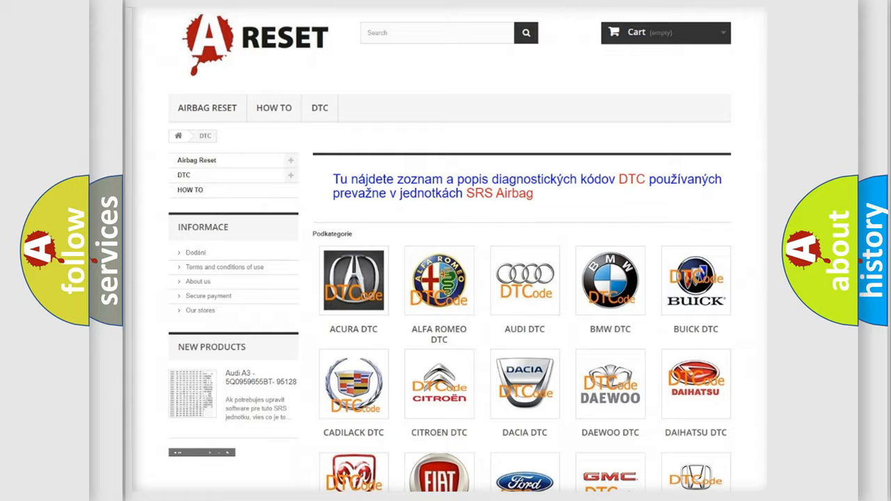
pyautogui.scroll(-3)
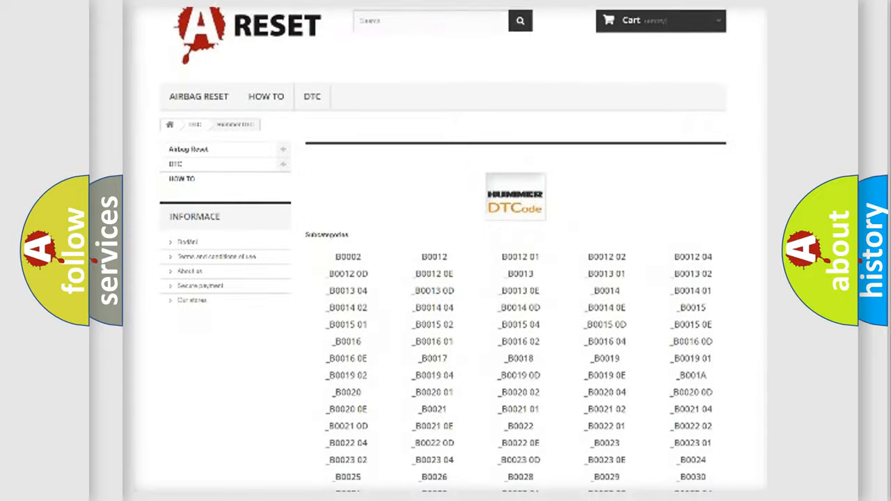
pyautogui.scroll(-3)
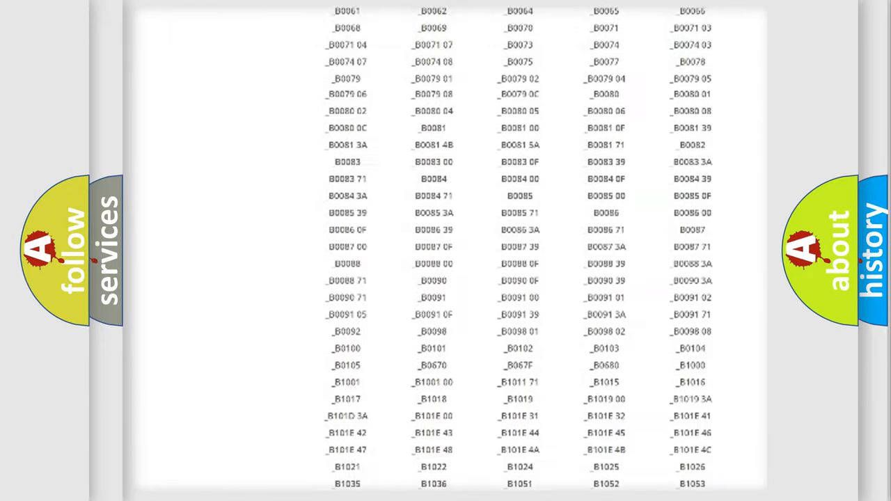